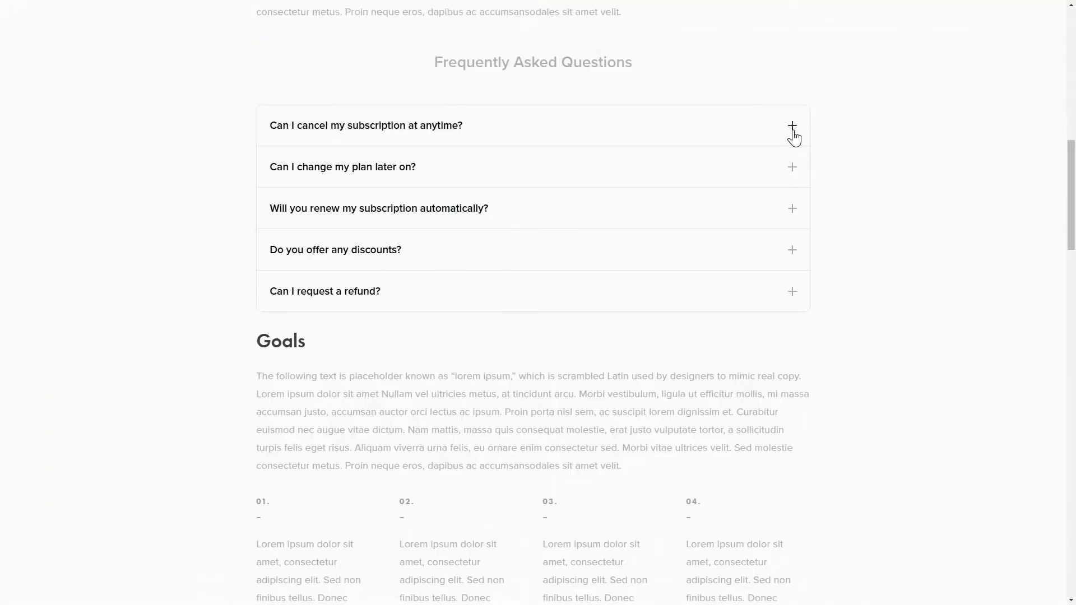
# Step: Go to the Elfsight homepage from the FAQ accordion demo
pyautogui.click(793, 167)
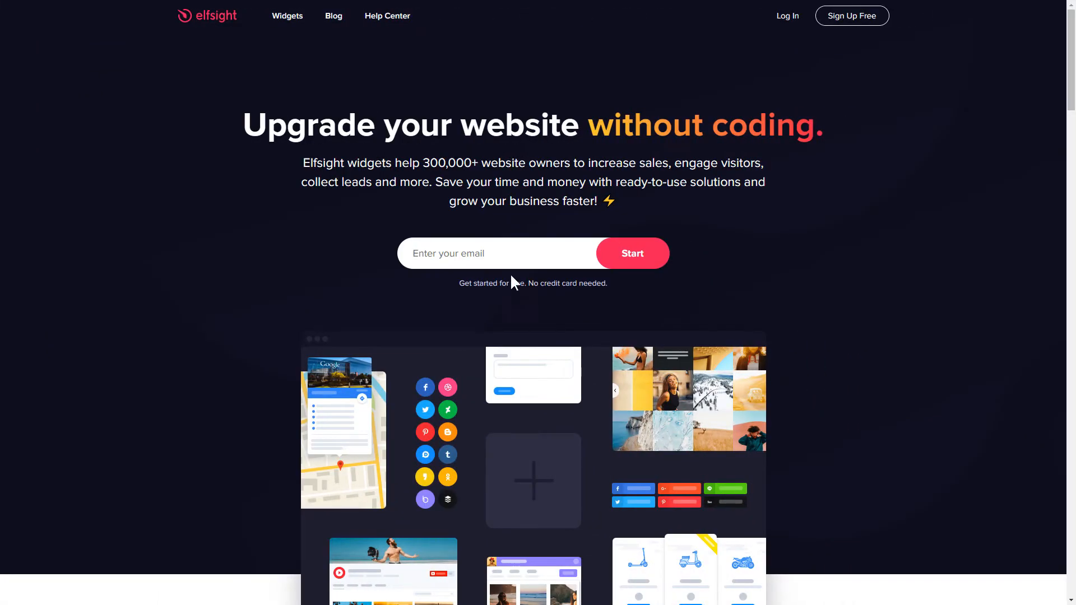
# Step: Choose the FAQ widget from the Widgets list and start creating it
pyautogui.click(287, 16)
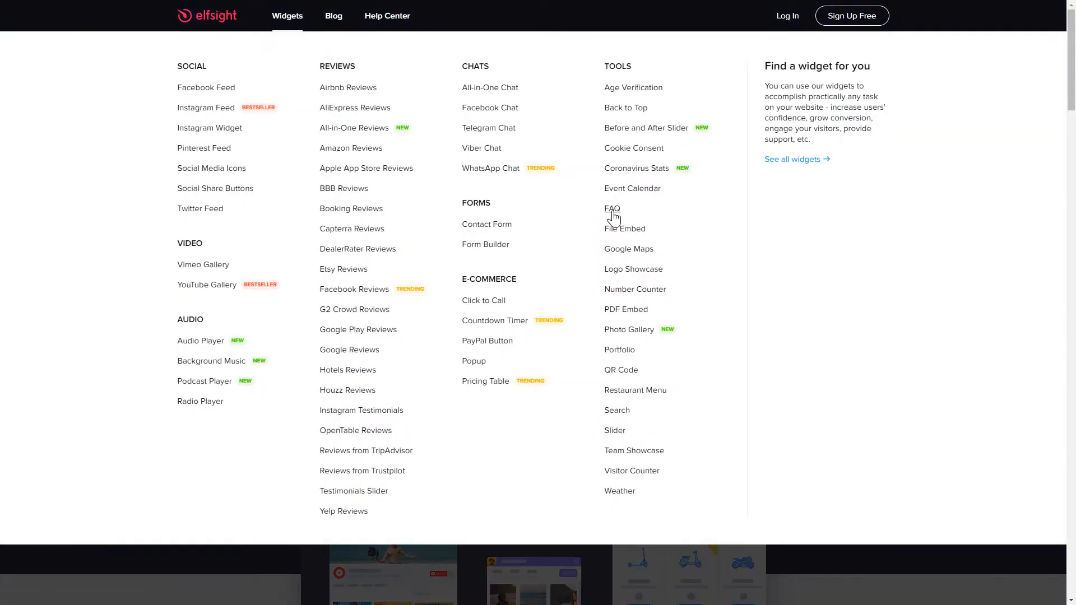
pyautogui.click(612, 210)
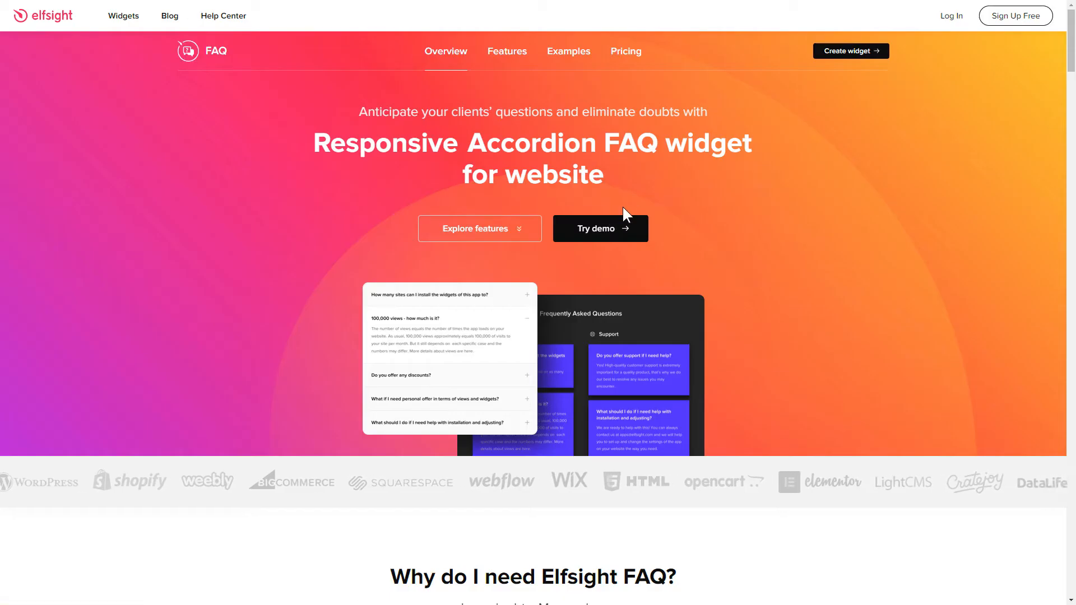
pyautogui.click(850, 50)
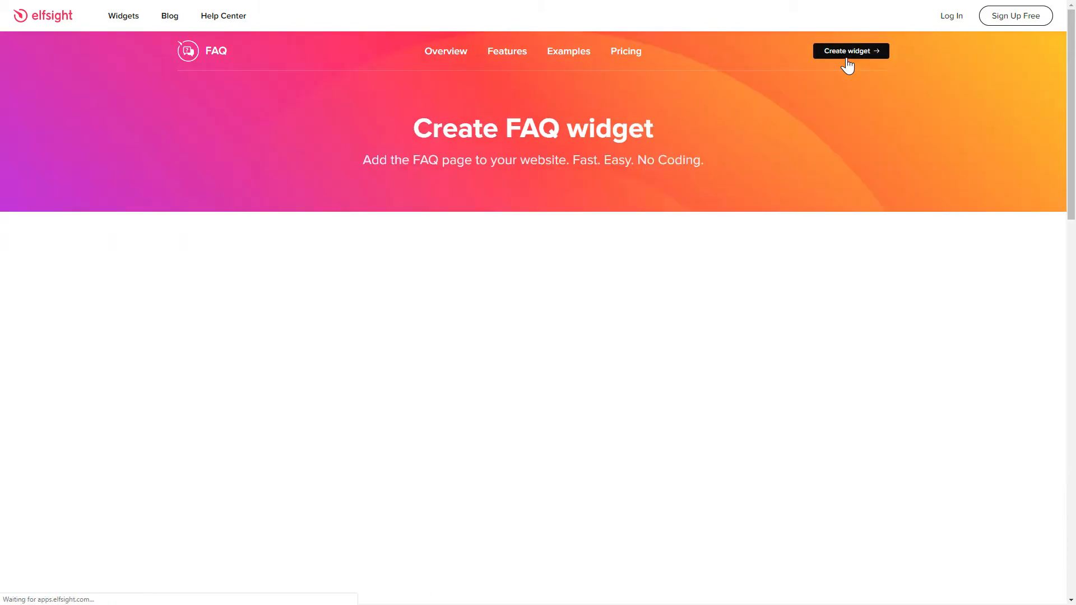
pyautogui.click(851, 51)
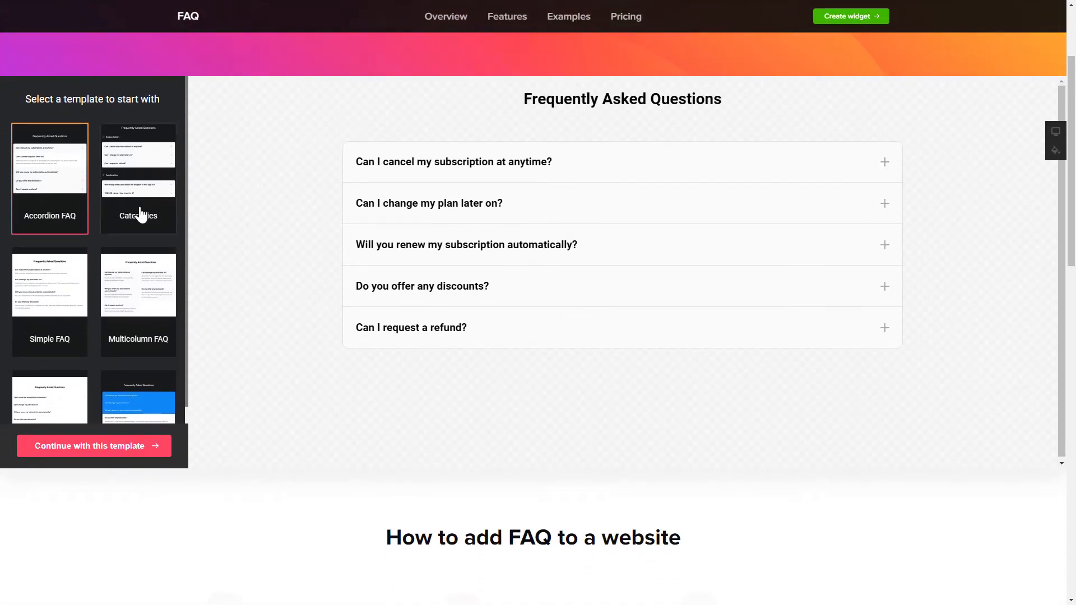
# Step: Preview Multicolumn FAQ, then continue with the Accordion FAQ template
pyautogui.click(138, 284)
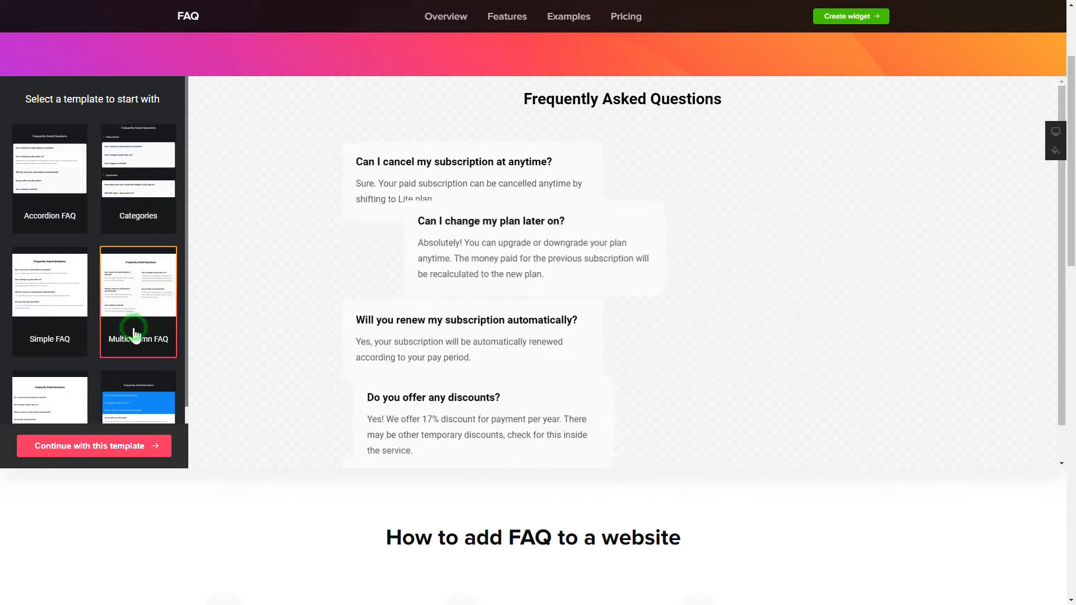
pyautogui.click(49, 162)
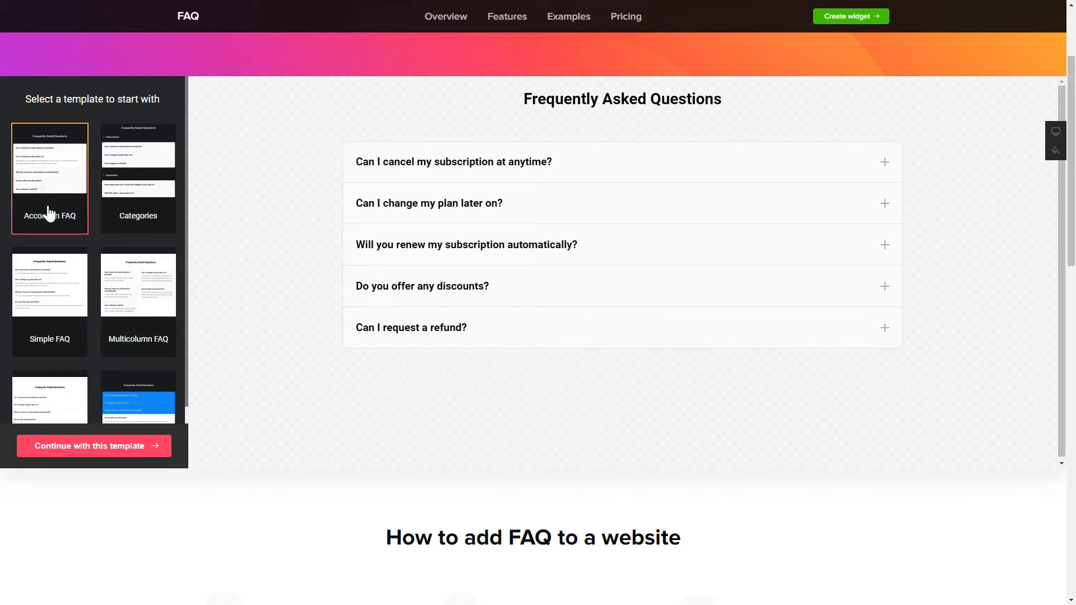
pyautogui.click(94, 445)
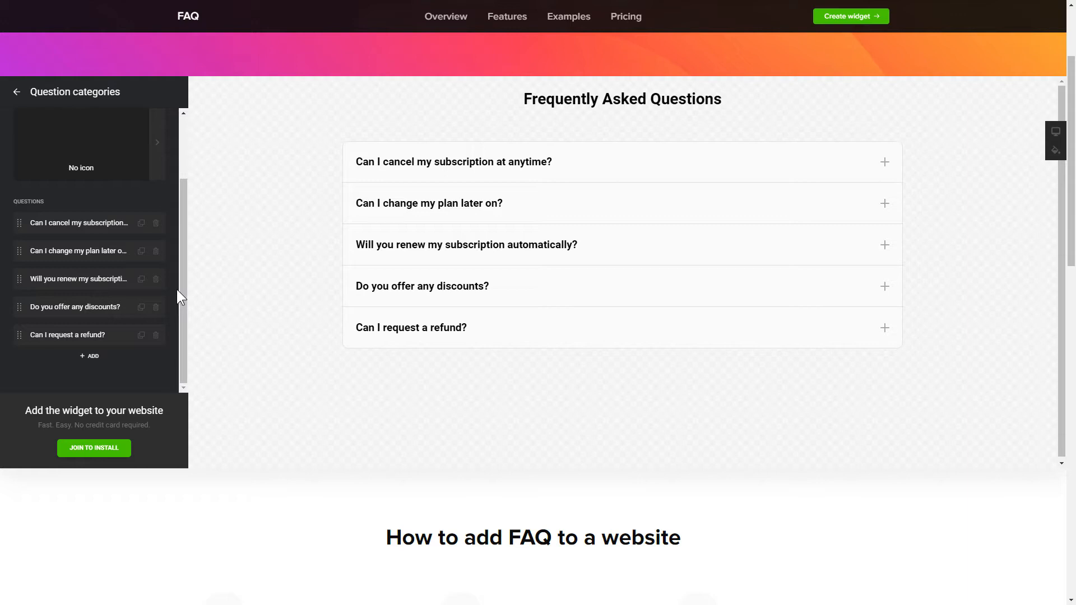
pyautogui.moveTo(93, 369)
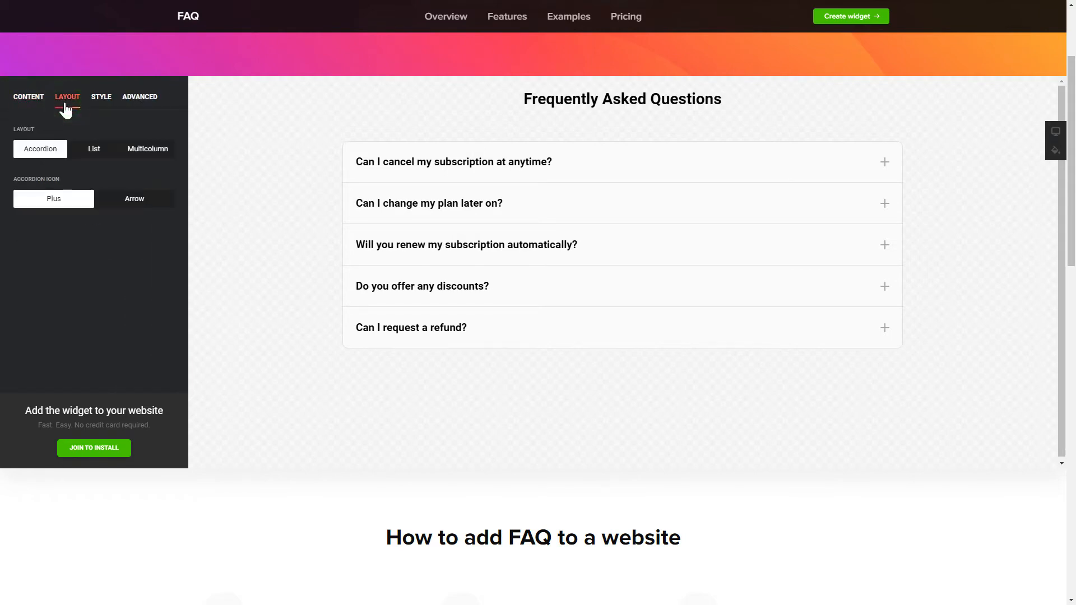
# Step: Review the Style, Advanced and Content settings, then choose Join to Install
pyautogui.click(101, 96)
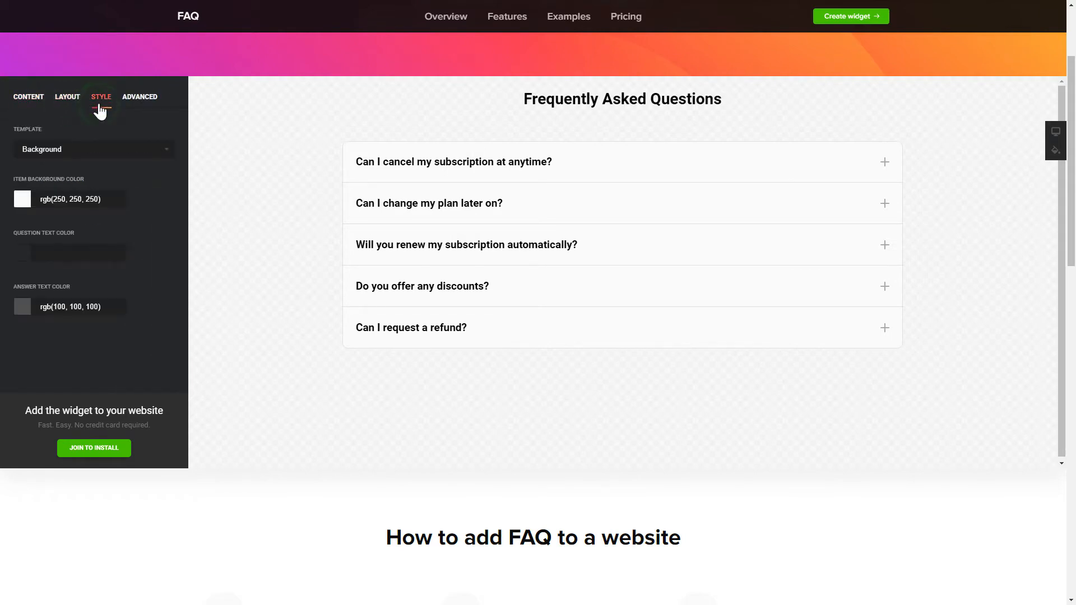
pyautogui.click(141, 97)
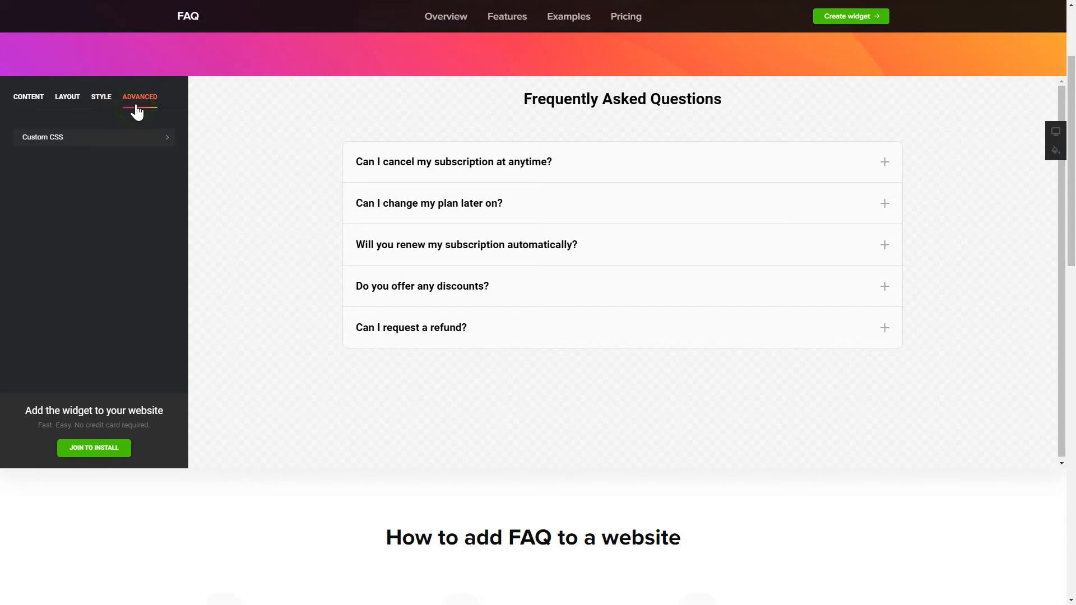
pyautogui.click(28, 97)
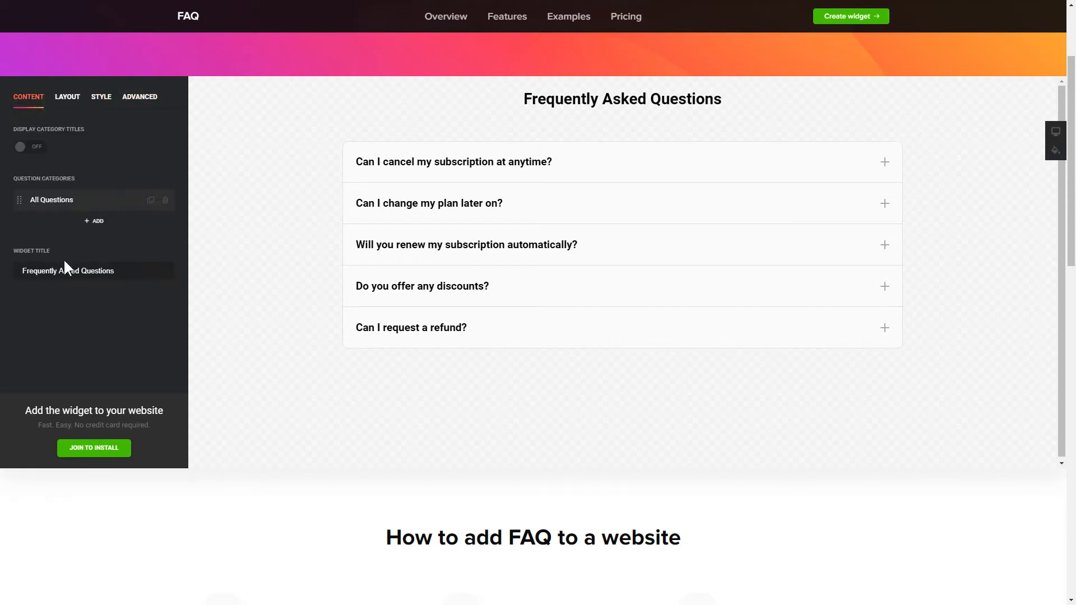
pyautogui.click(94, 448)
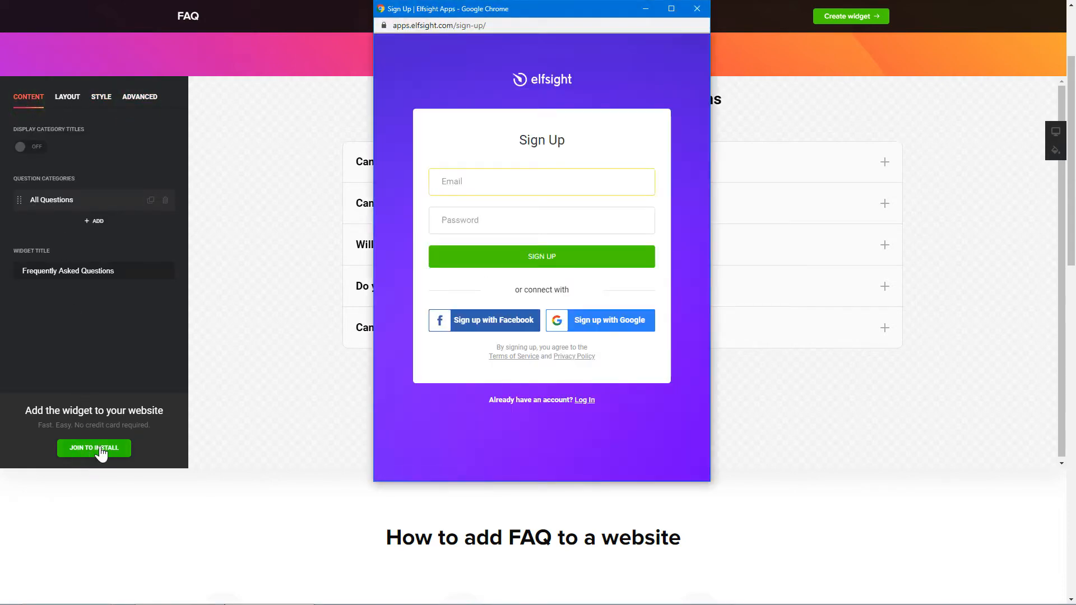
# Step: Sign up with email 'example@e' and a password to open the full widget editor
pyautogui.write('example@e')
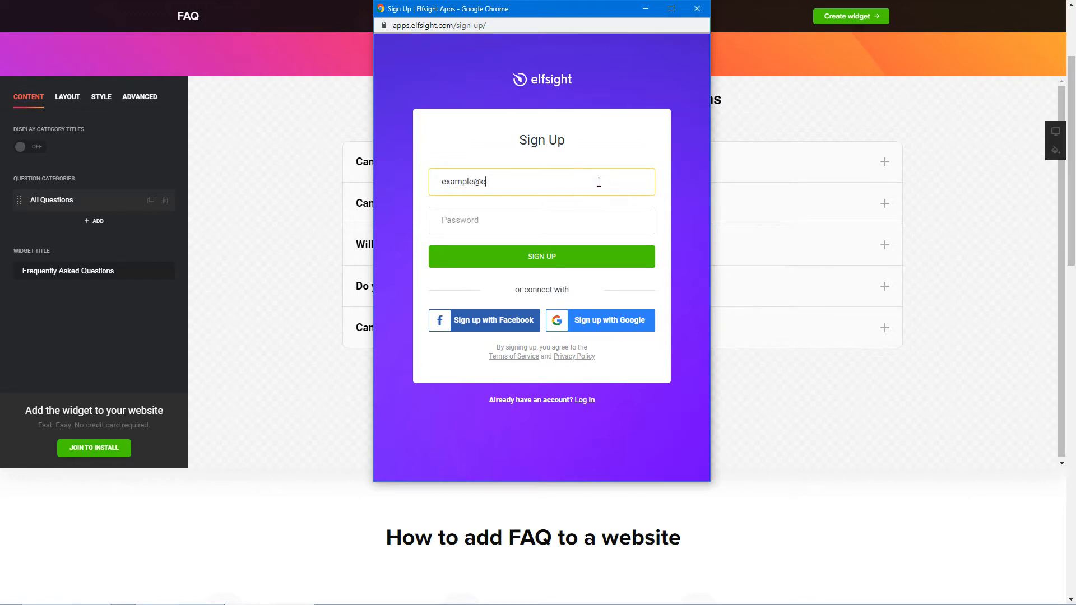
pyautogui.write('•••')
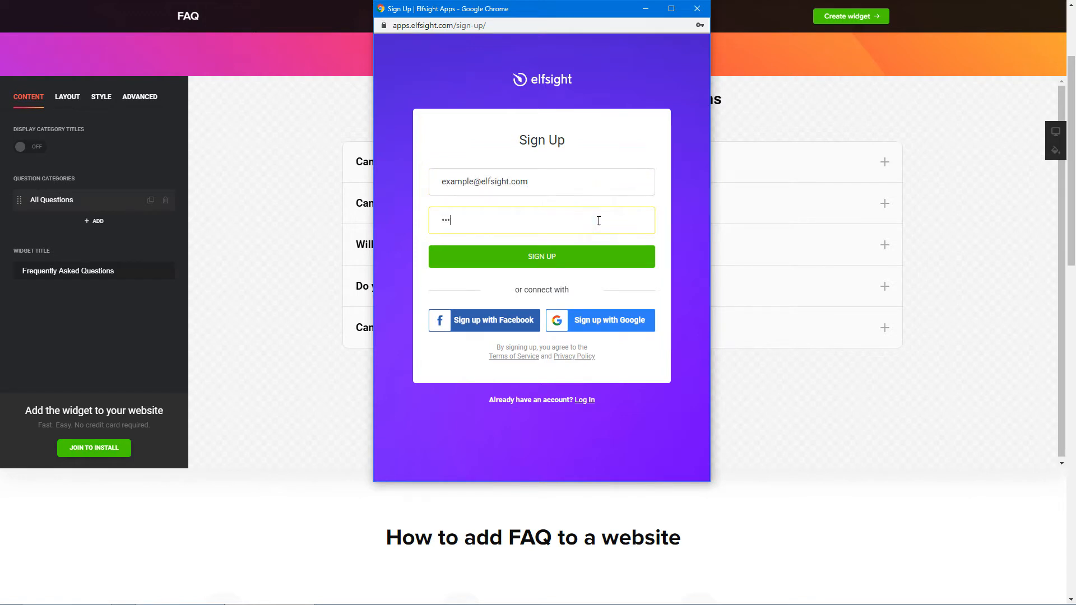
pyautogui.click(541, 255)
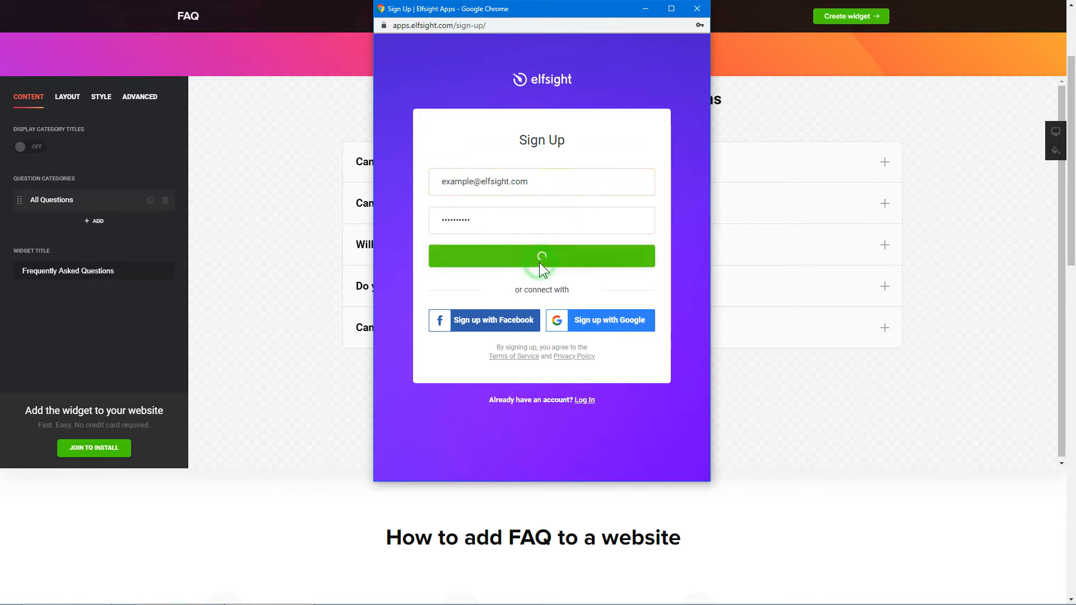
pyautogui.click(541, 255)
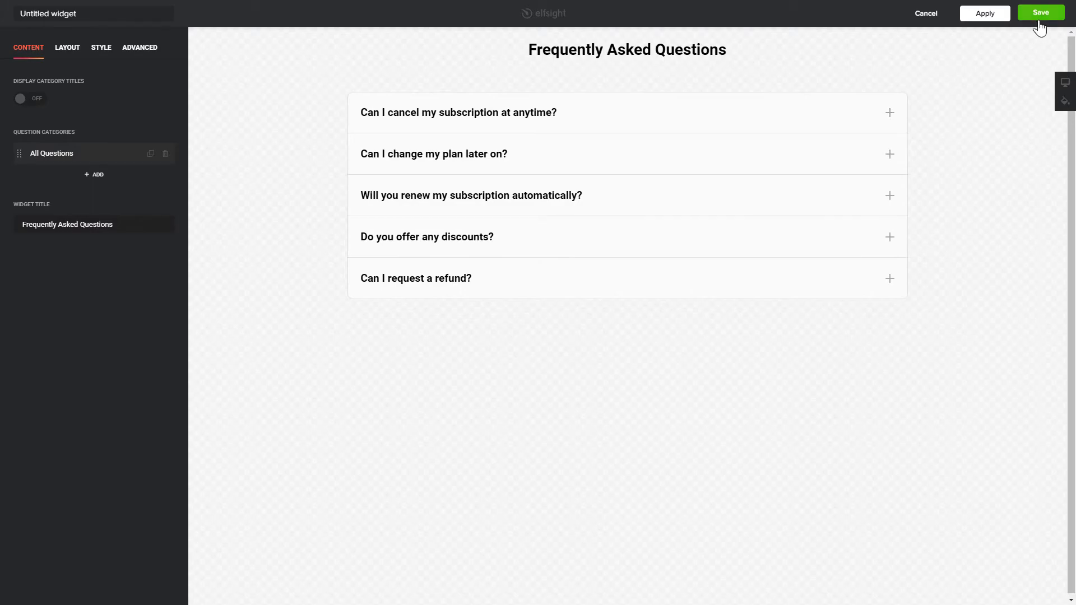
# Step: Save the widget on the Lite plan and copy its embed code
pyautogui.click(1040, 12)
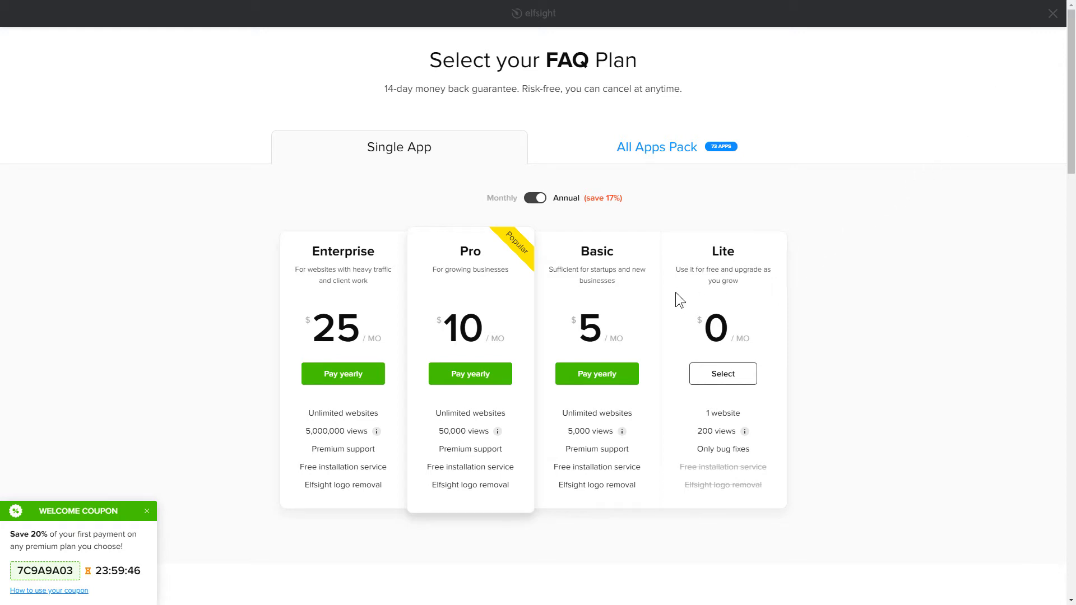
pyautogui.moveTo(194, 362)
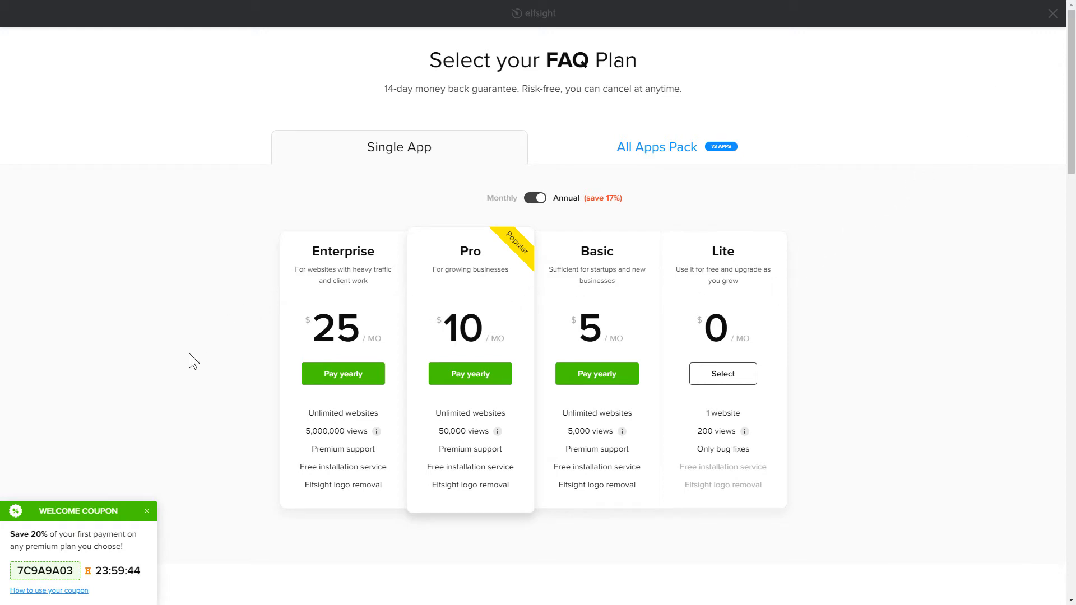
pyautogui.moveTo(127, 515)
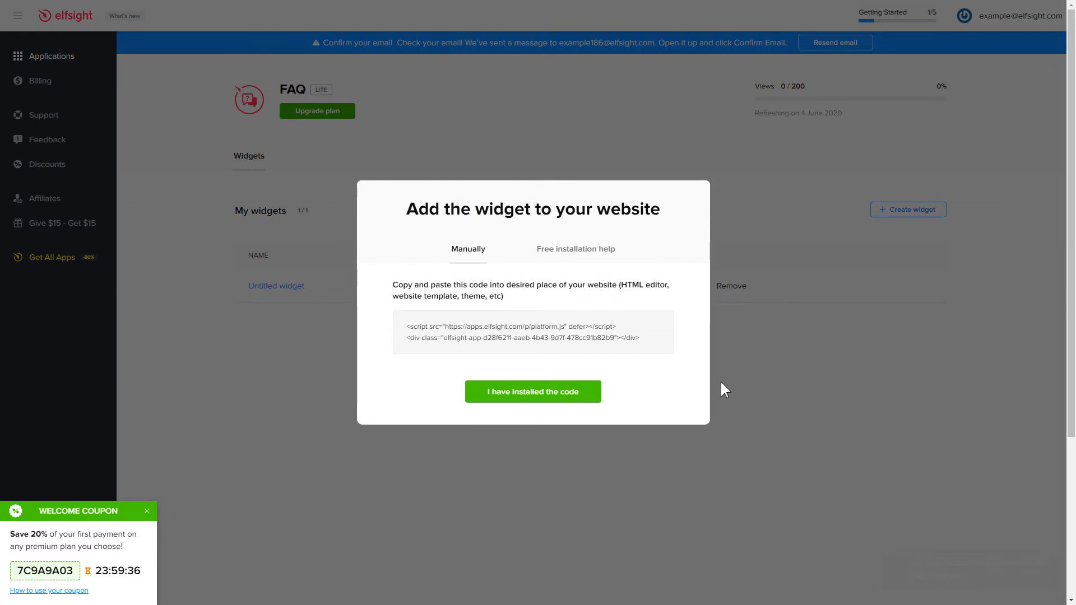
pyautogui.click(533, 332)
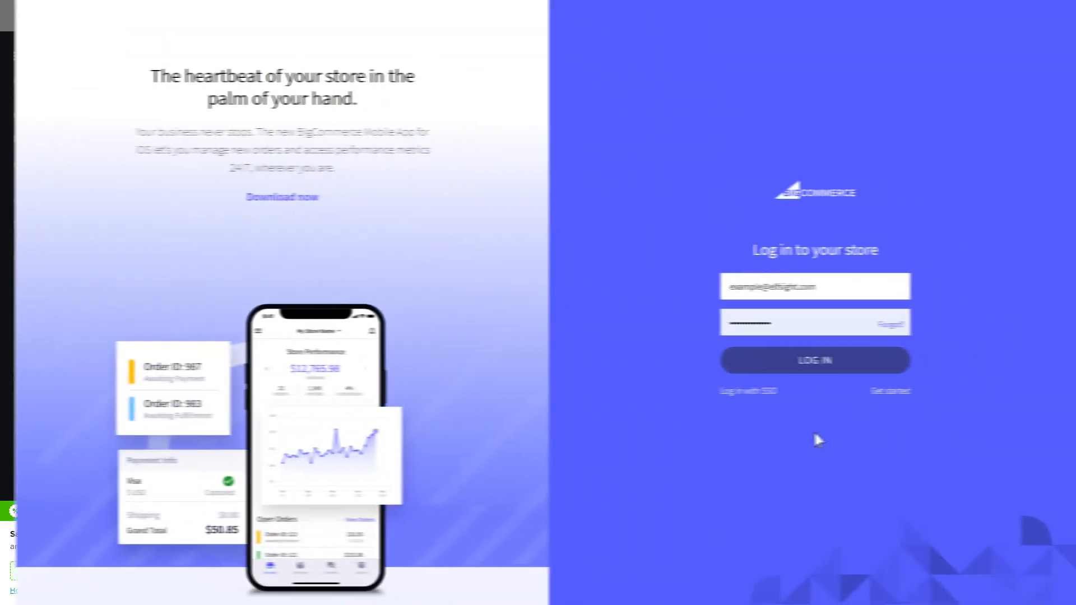
# Step: Log in to the store, go to Storefront > Web Pages and choose Homepage
pyautogui.click(815, 360)
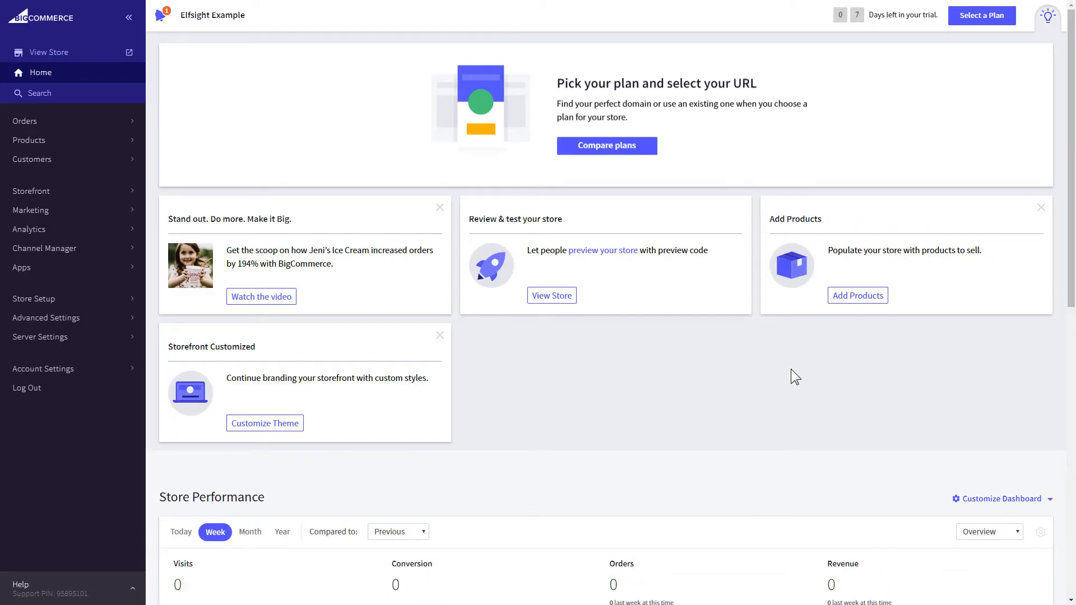
pyautogui.click(32, 191)
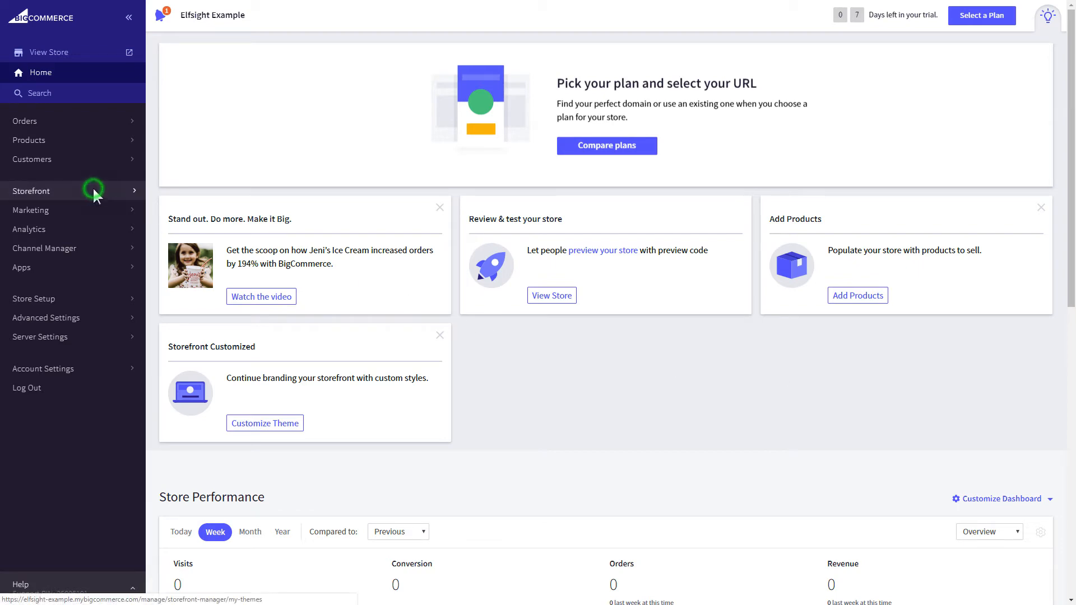
pyautogui.click(31, 190)
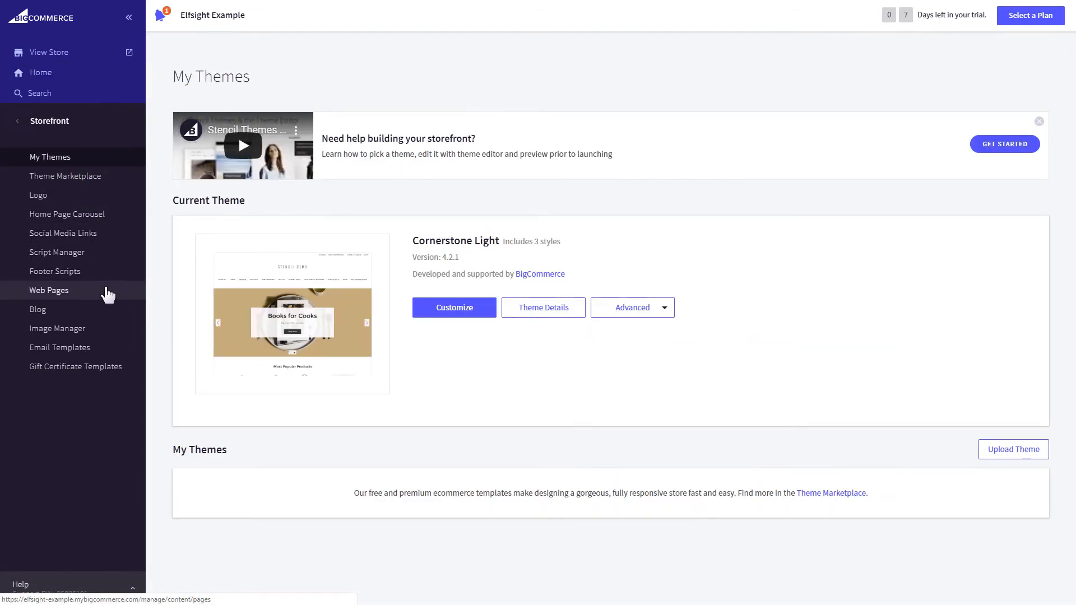
pyautogui.click(48, 290)
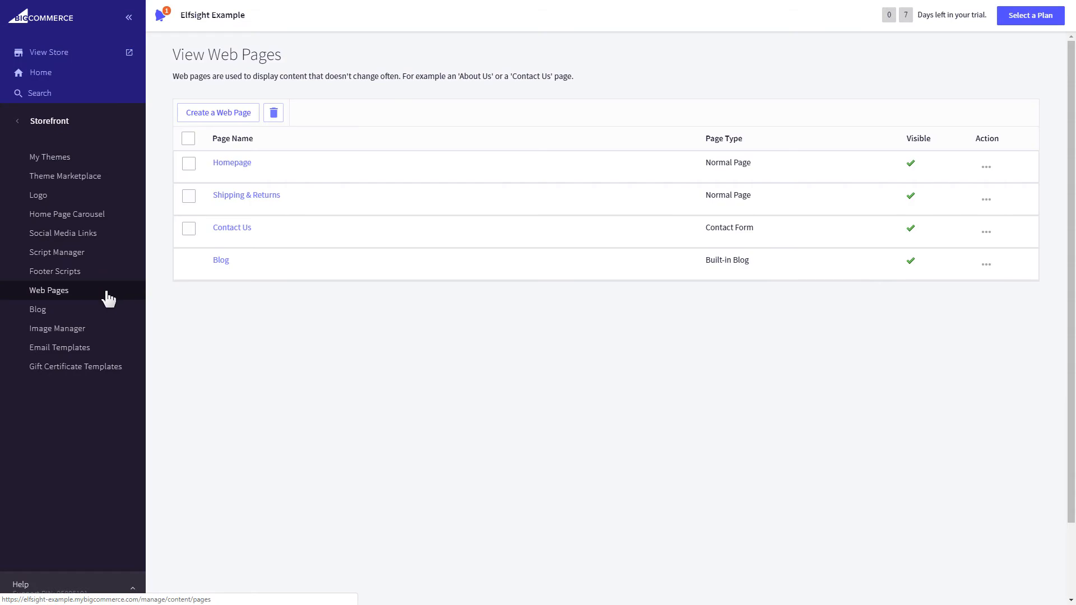
pyautogui.click(232, 162)
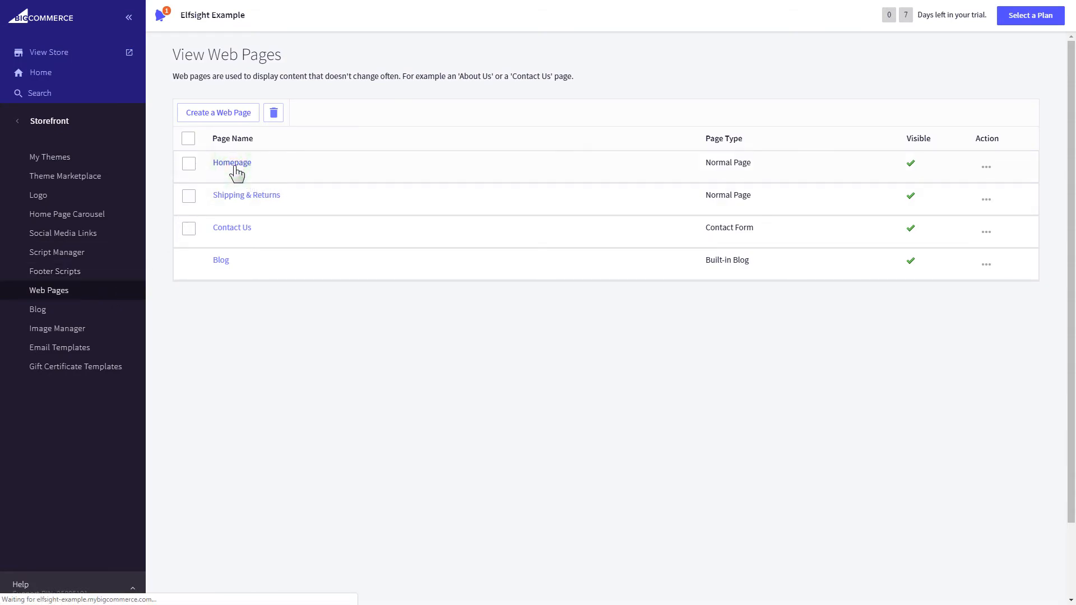
# Step: Paste the Elfsight embed code into Homepage's HTML source, update it, and Save & Exit
pyautogui.click(232, 163)
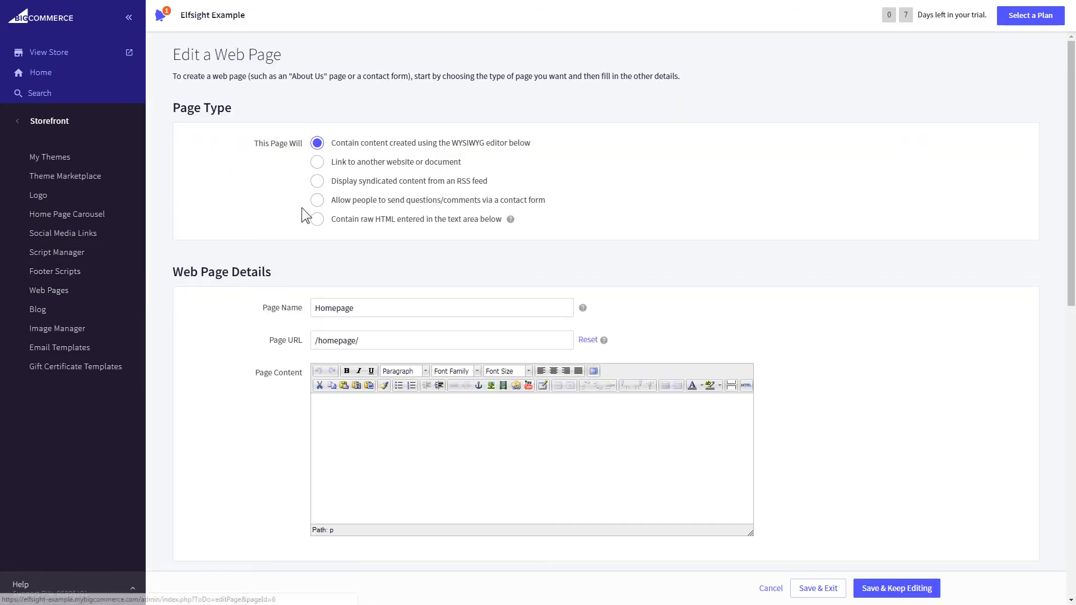
pyautogui.moveTo(746, 384)
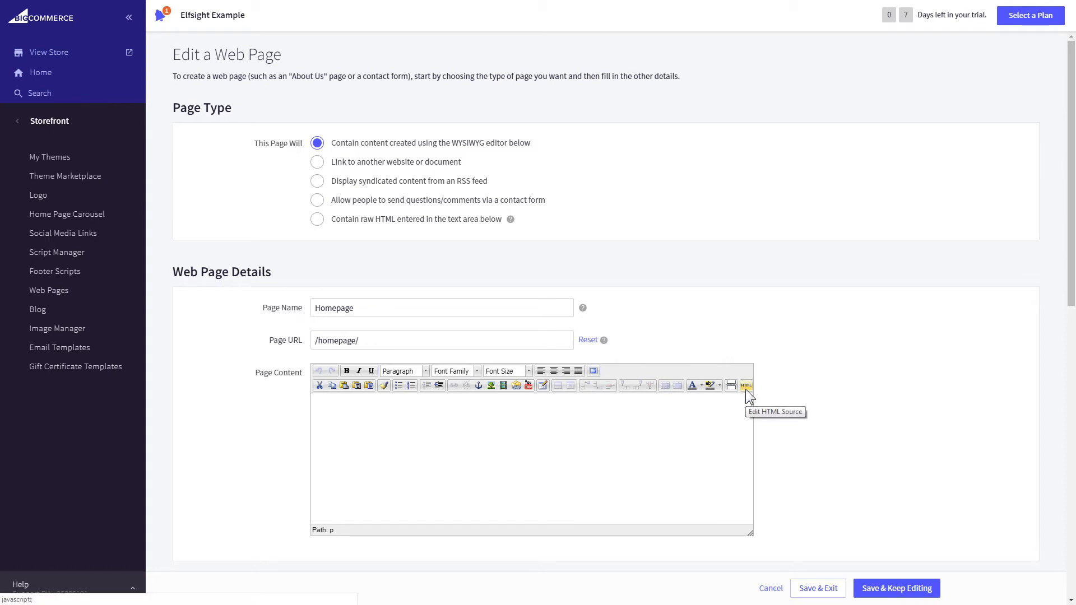
pyautogui.click(747, 384)
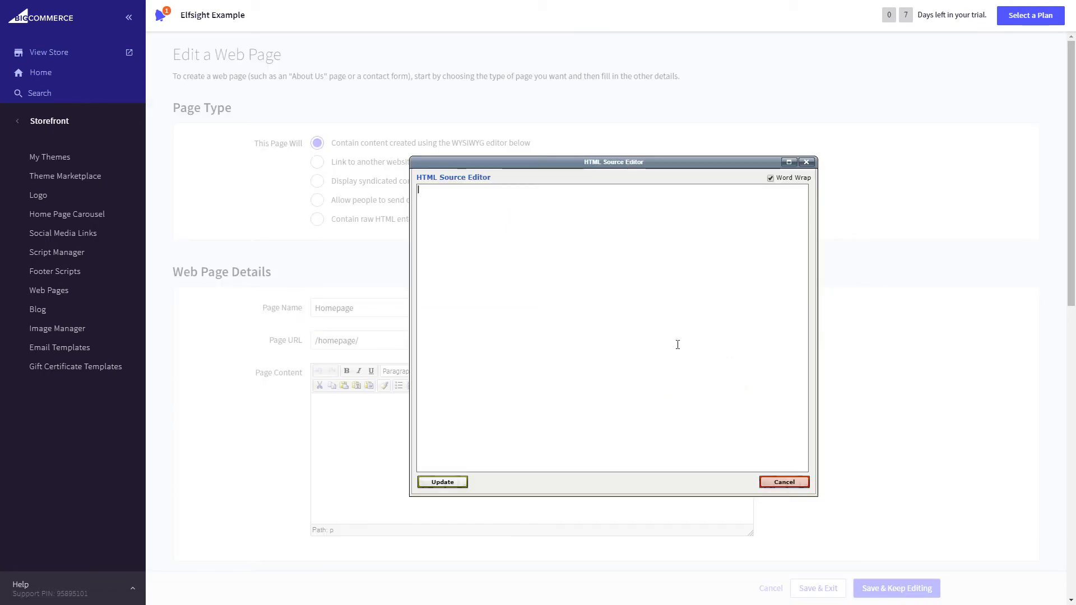
pyautogui.rightClick(608, 343)
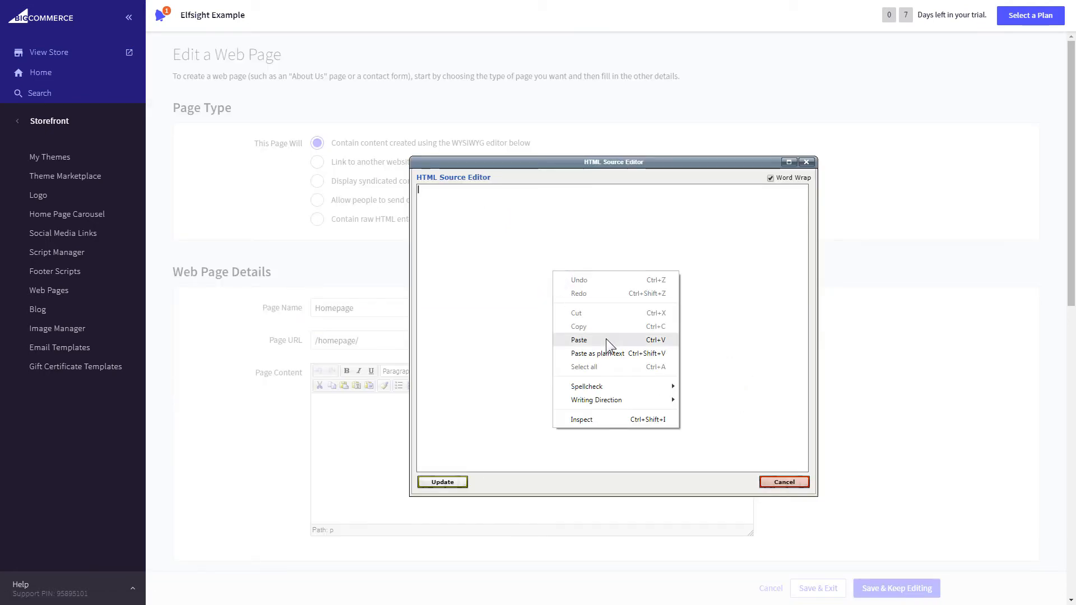
pyautogui.click(578, 339)
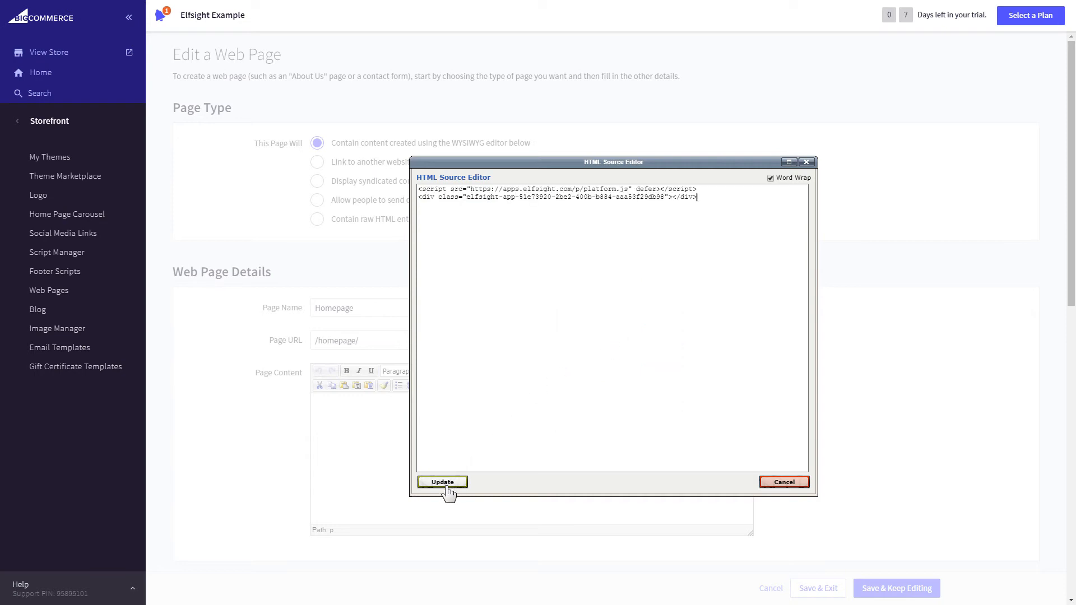
pyautogui.click(442, 481)
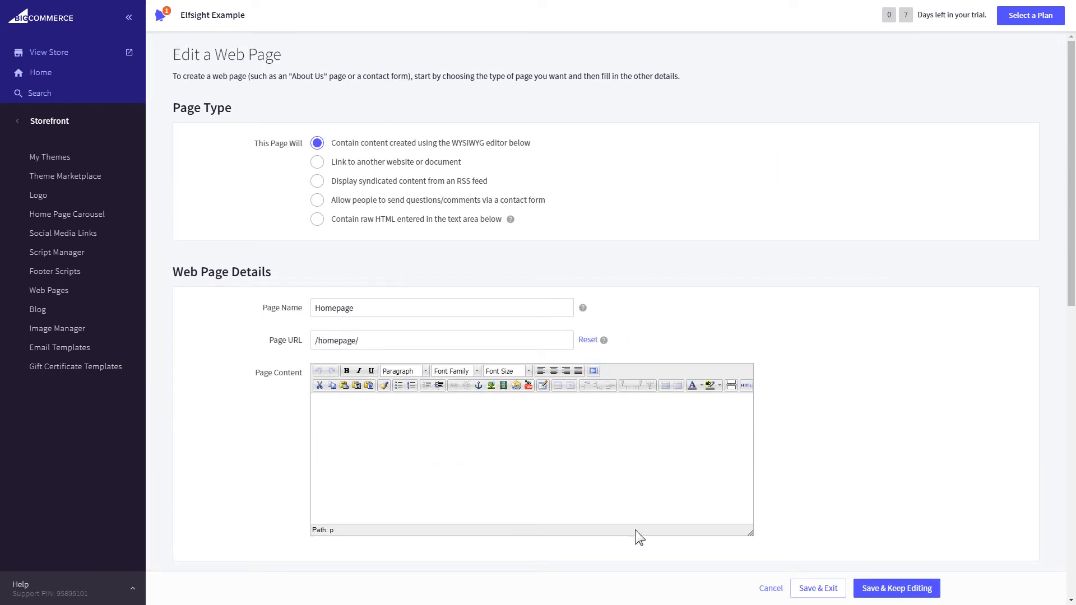
pyautogui.click(817, 589)
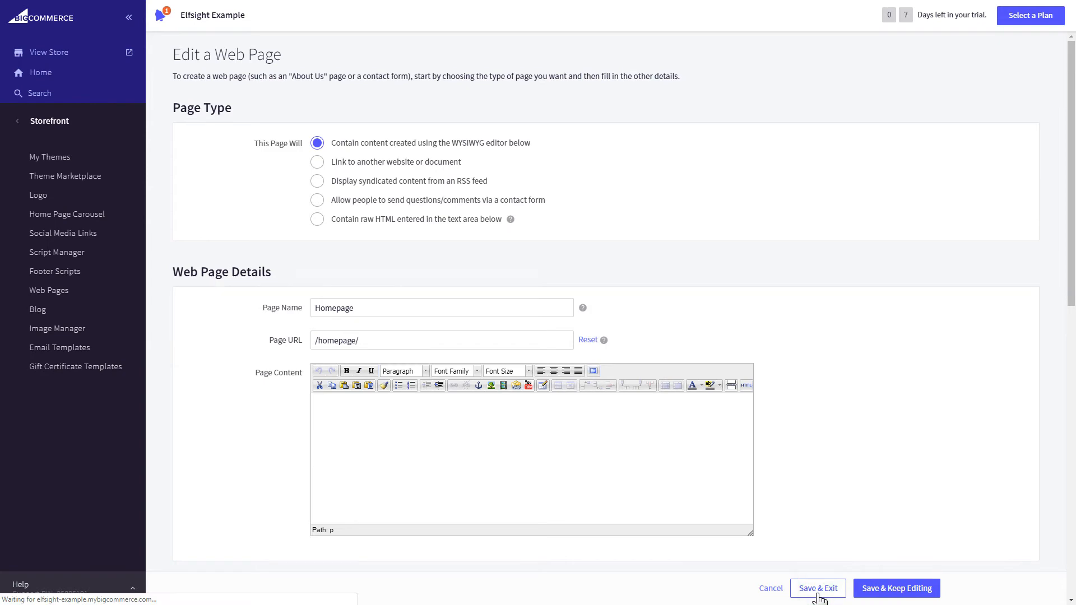
pyautogui.click(818, 588)
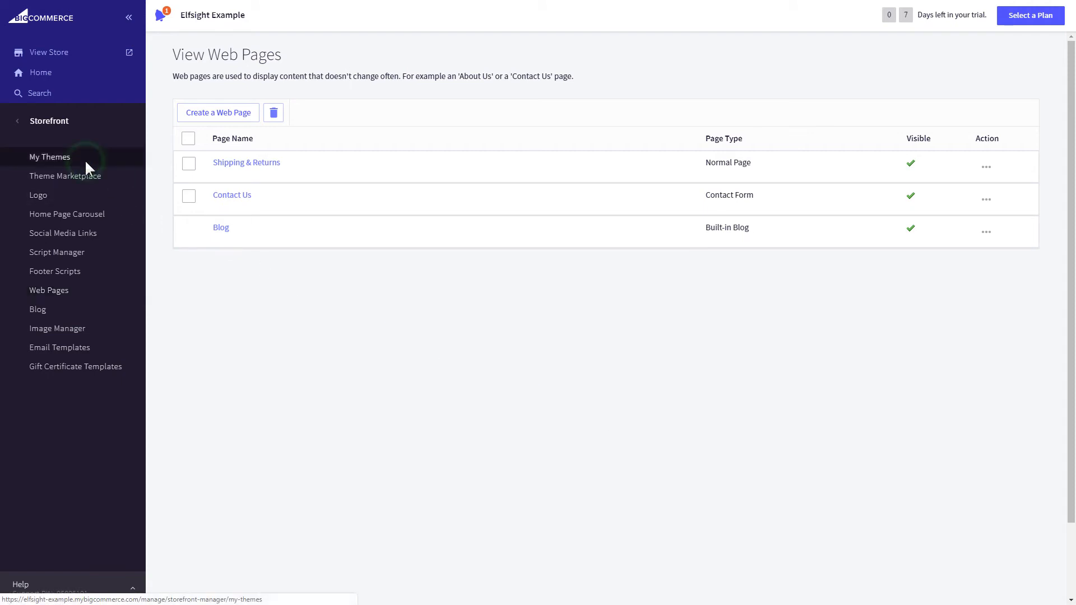
# Step: In My Themes, make a copy of the current Cornerstone theme via Advanced
pyautogui.click(51, 157)
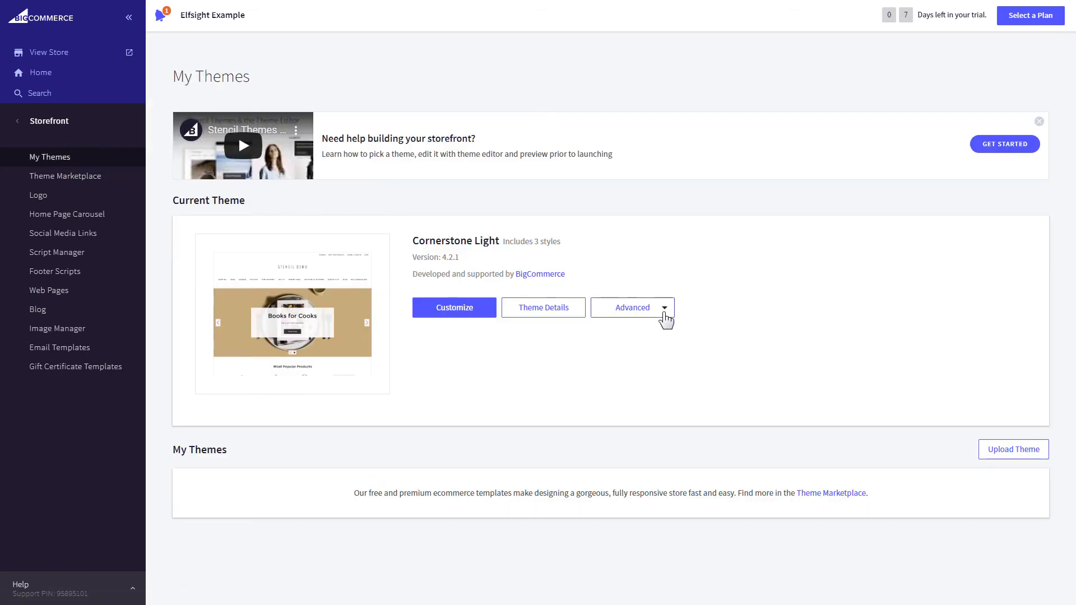
pyautogui.click(632, 307)
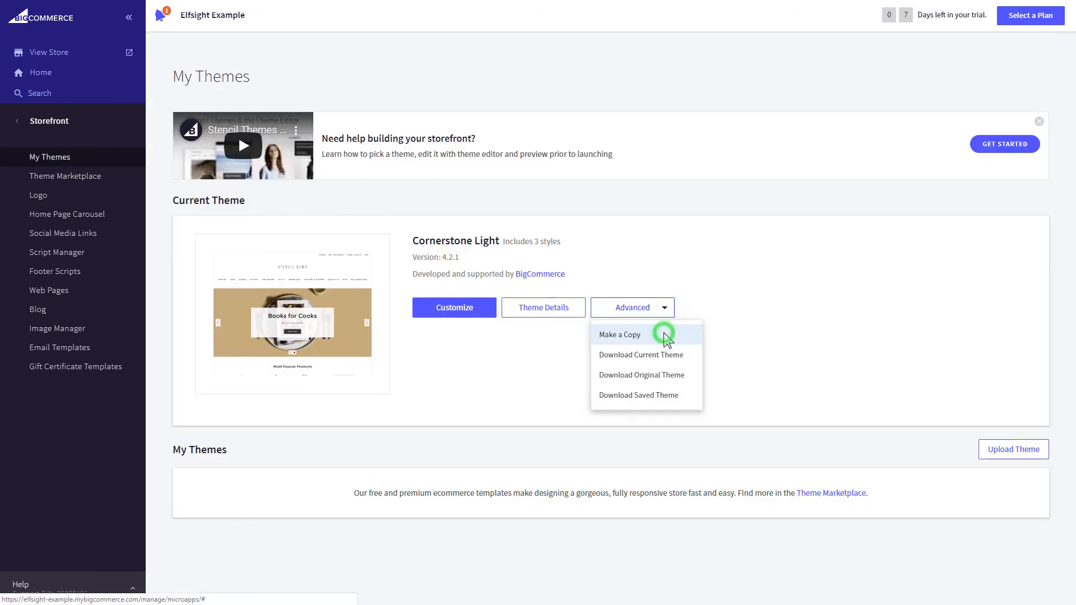
pyautogui.click(619, 335)
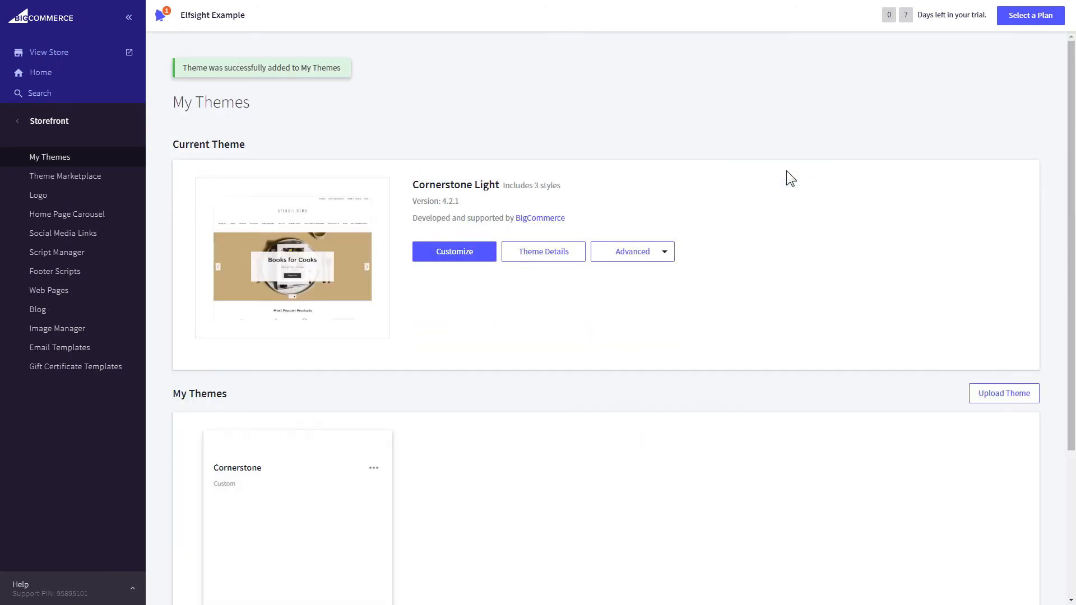
pyautogui.scroll(-3)
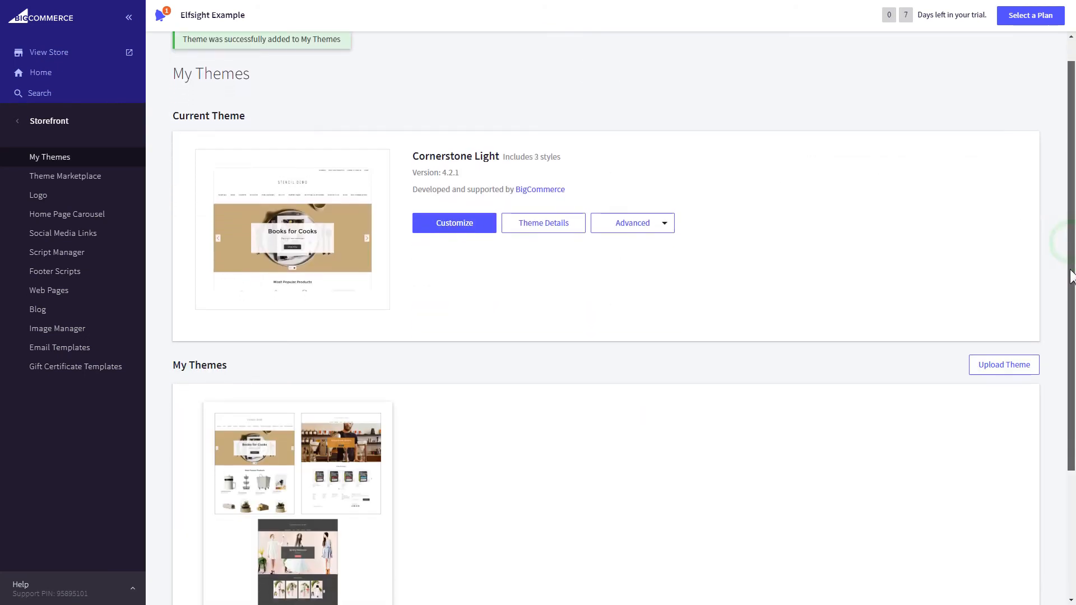
pyautogui.scroll(-3)
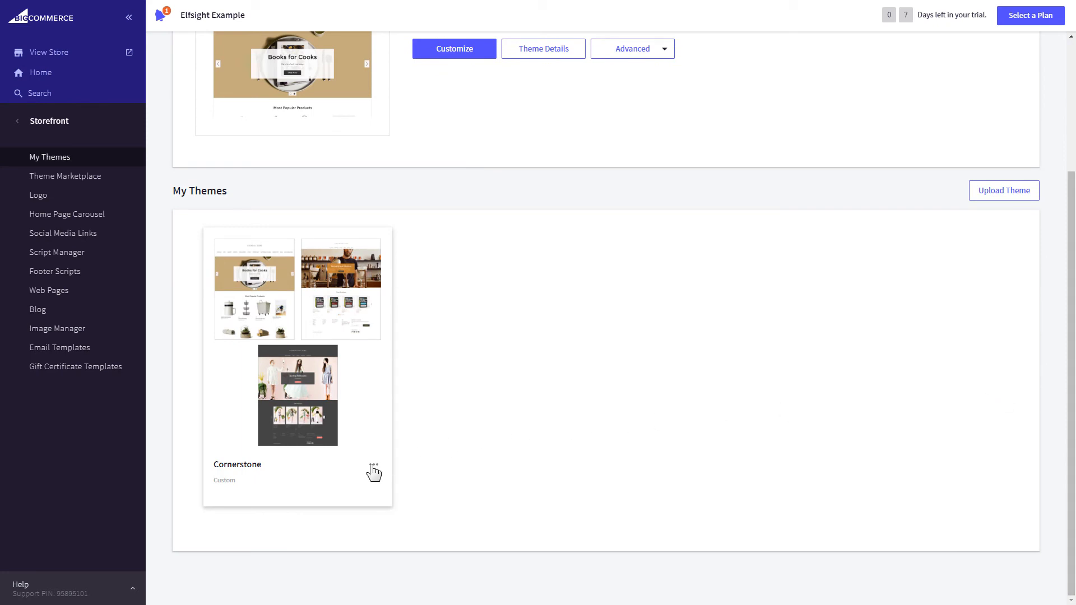
# Step: Choose Edit Theme Files for the Cornerstone copy and confirm opening the editor
pyautogui.click(374, 464)
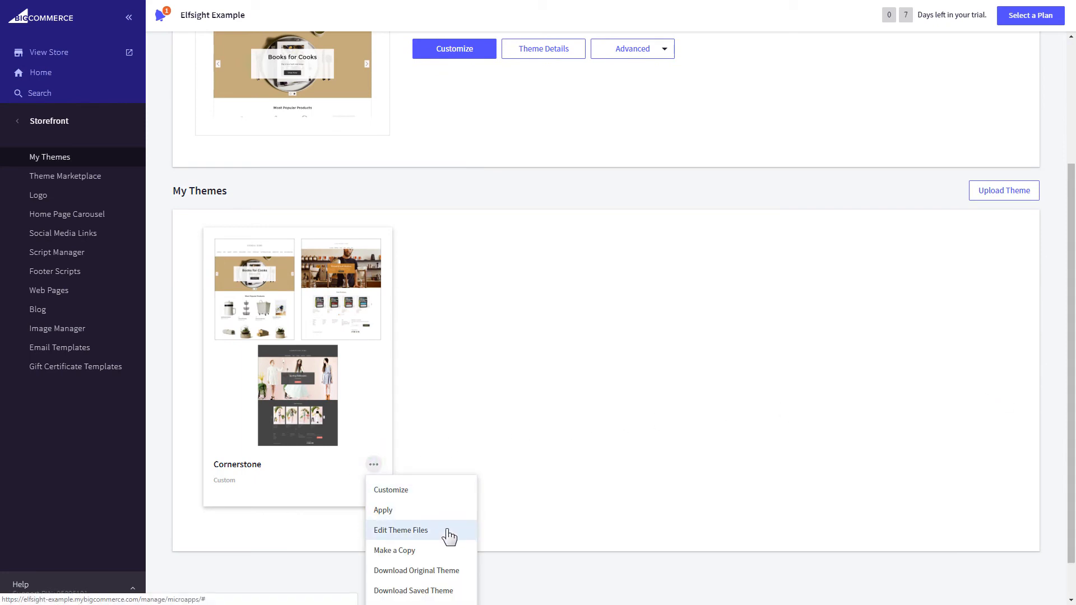
pyautogui.click(402, 530)
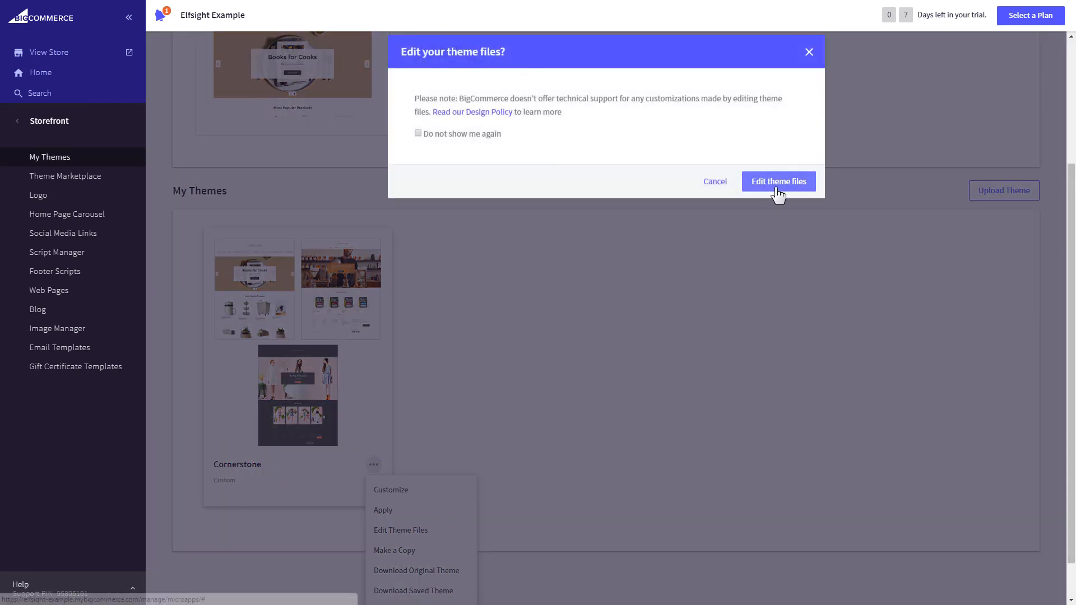
pyautogui.click(778, 181)
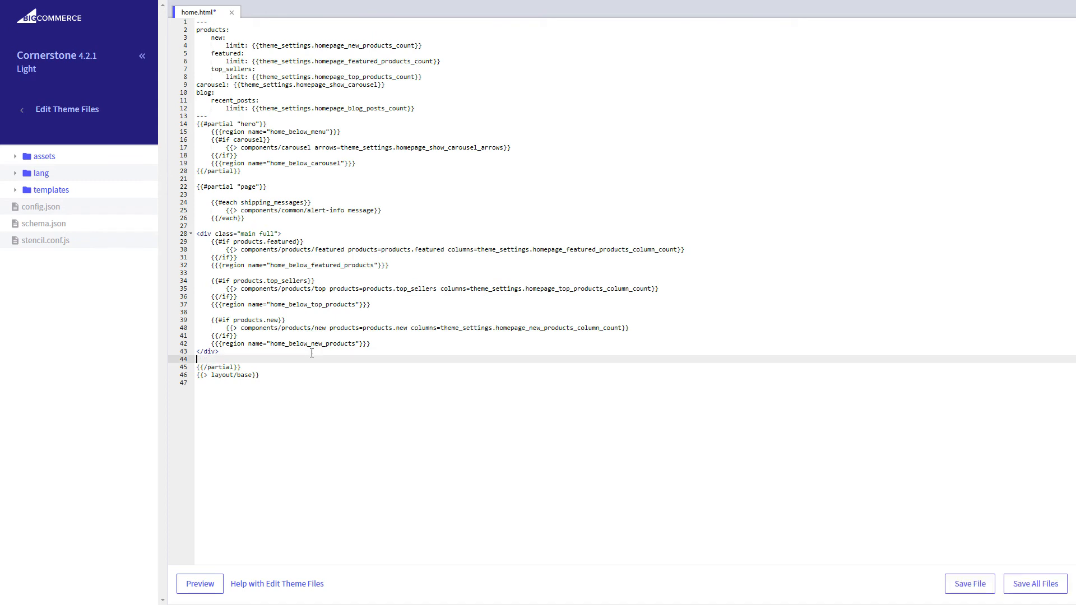
# Step: Paste the embed code into home.html after the main div, save the file and go back
pyautogui.rightClick(312, 368)
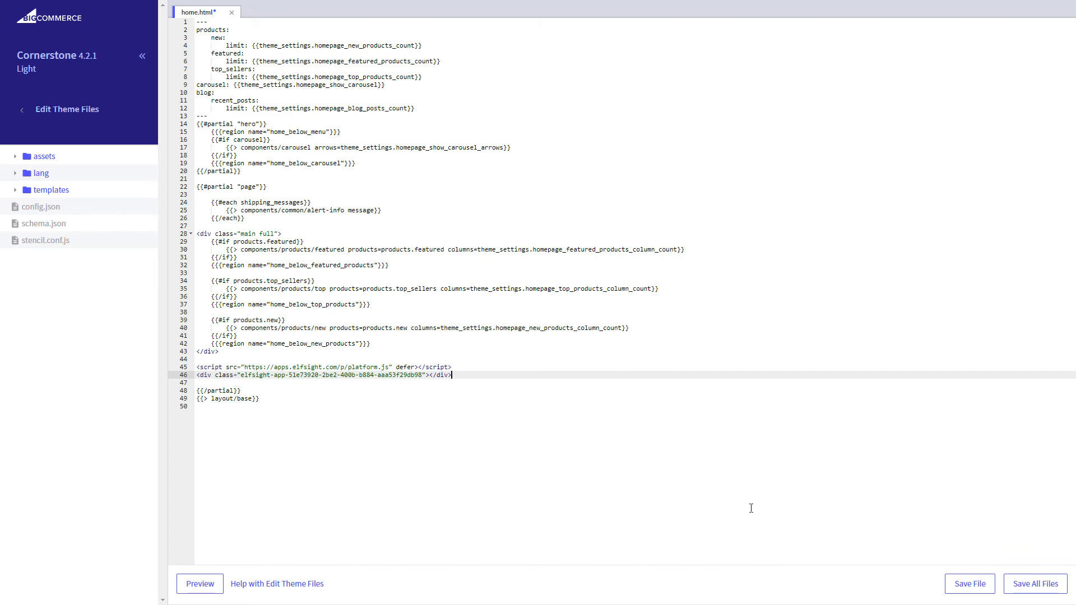
pyautogui.click(969, 584)
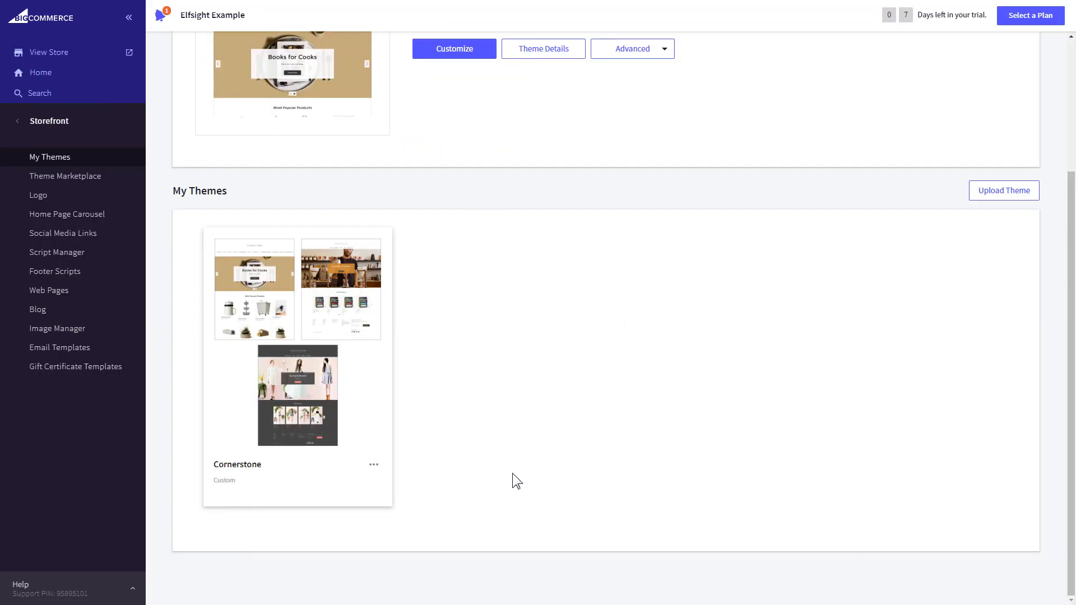
pyautogui.click(375, 464)
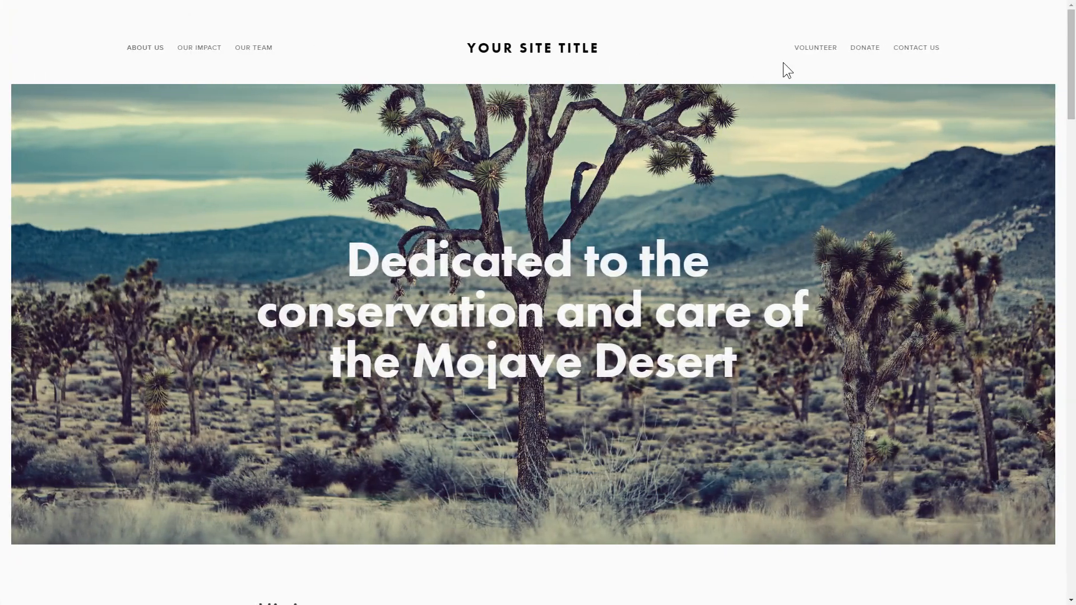
# Step: Scroll the live homepage to the FAQ accordion and toggle the automatic renewal answer
pyautogui.scroll(-3)
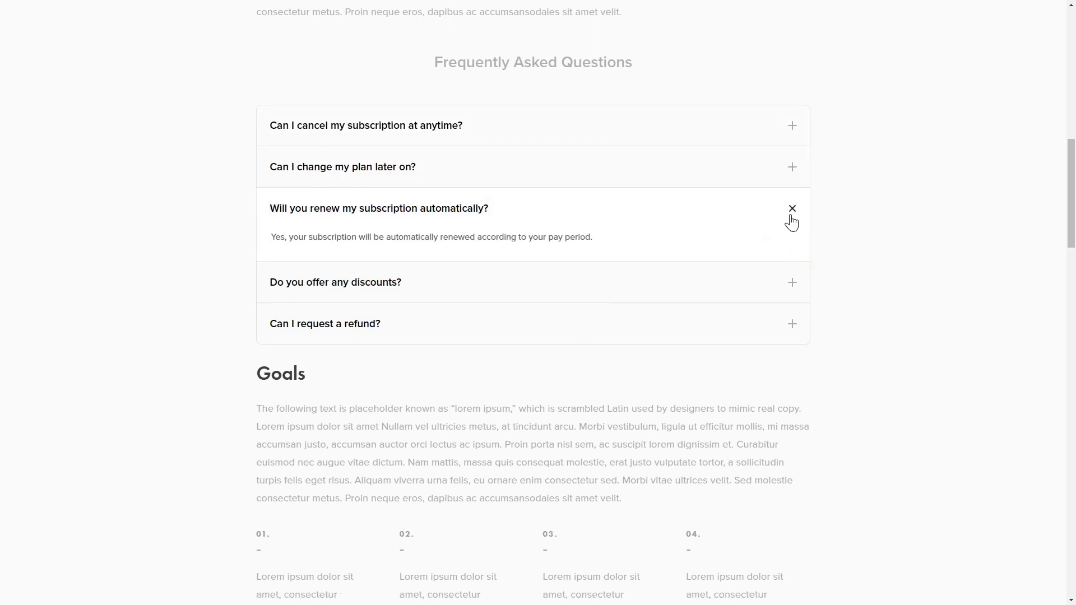
pyautogui.click(792, 208)
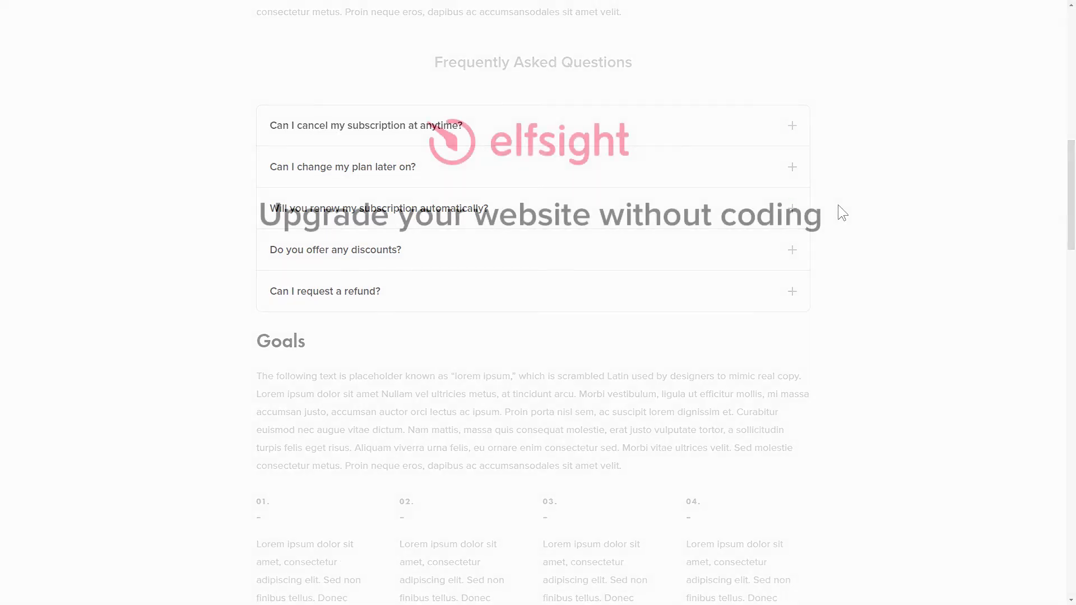